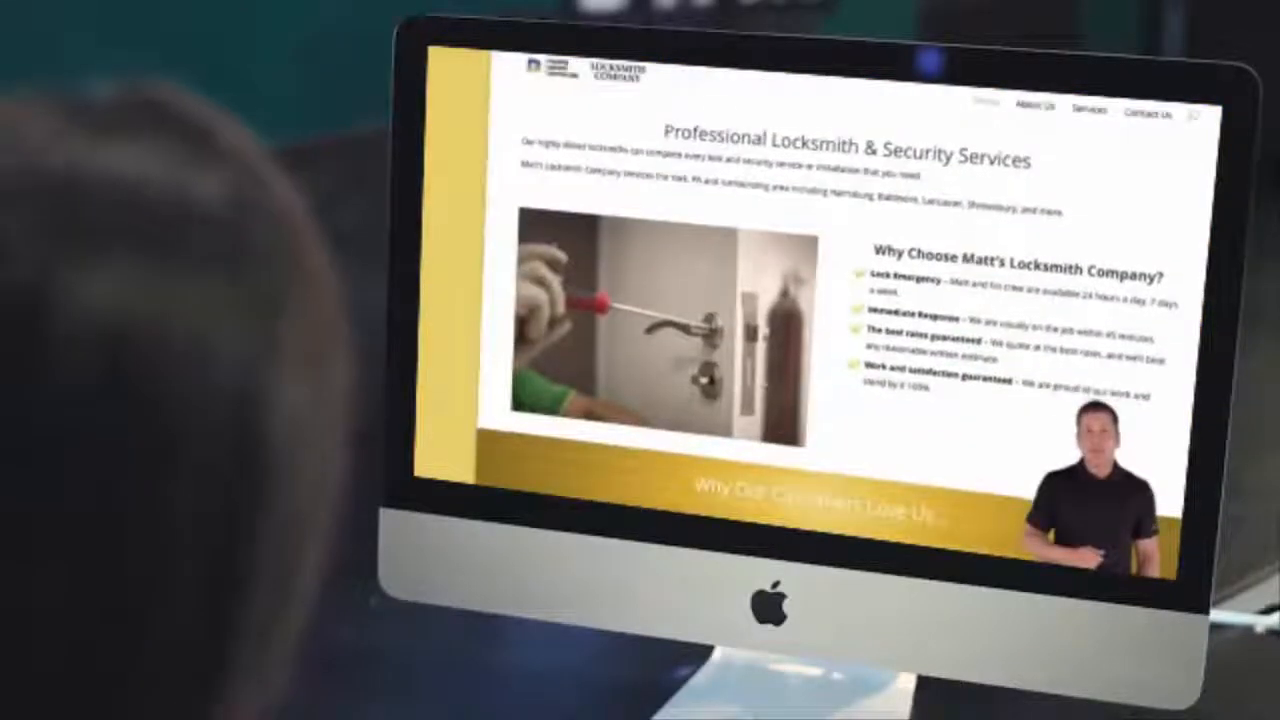
scroll("down", 3)
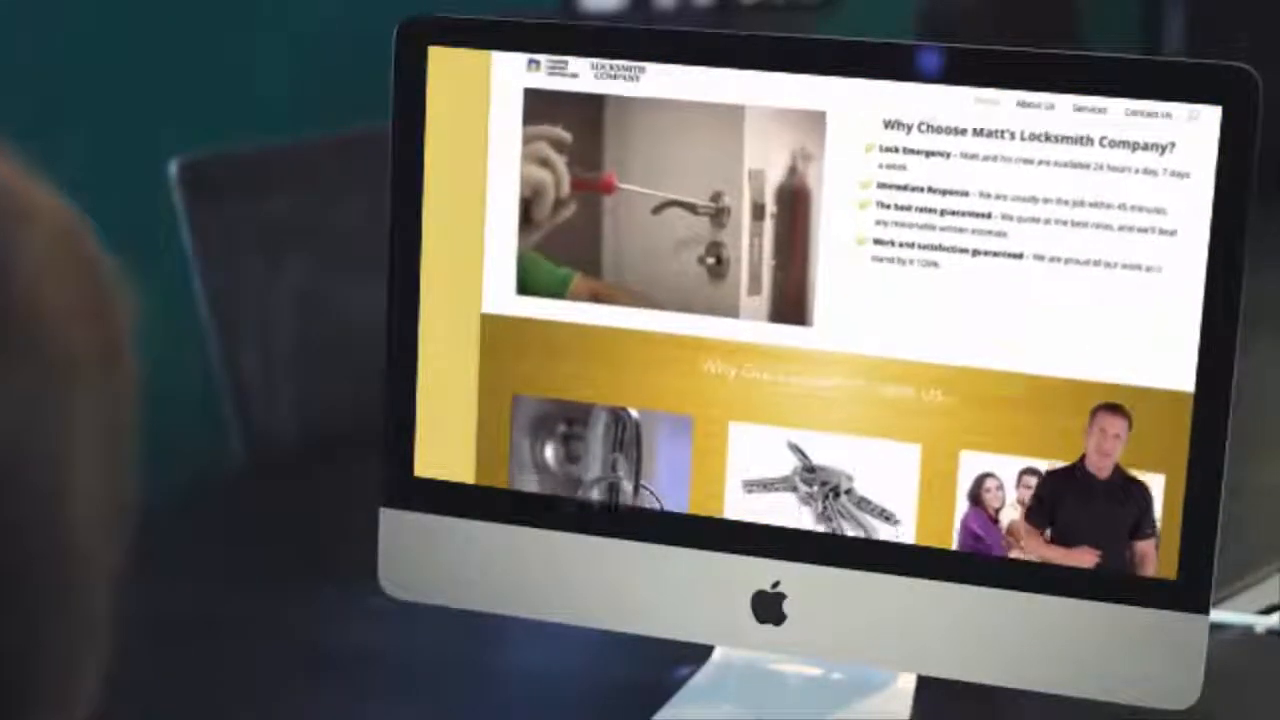
scroll("down", 3)
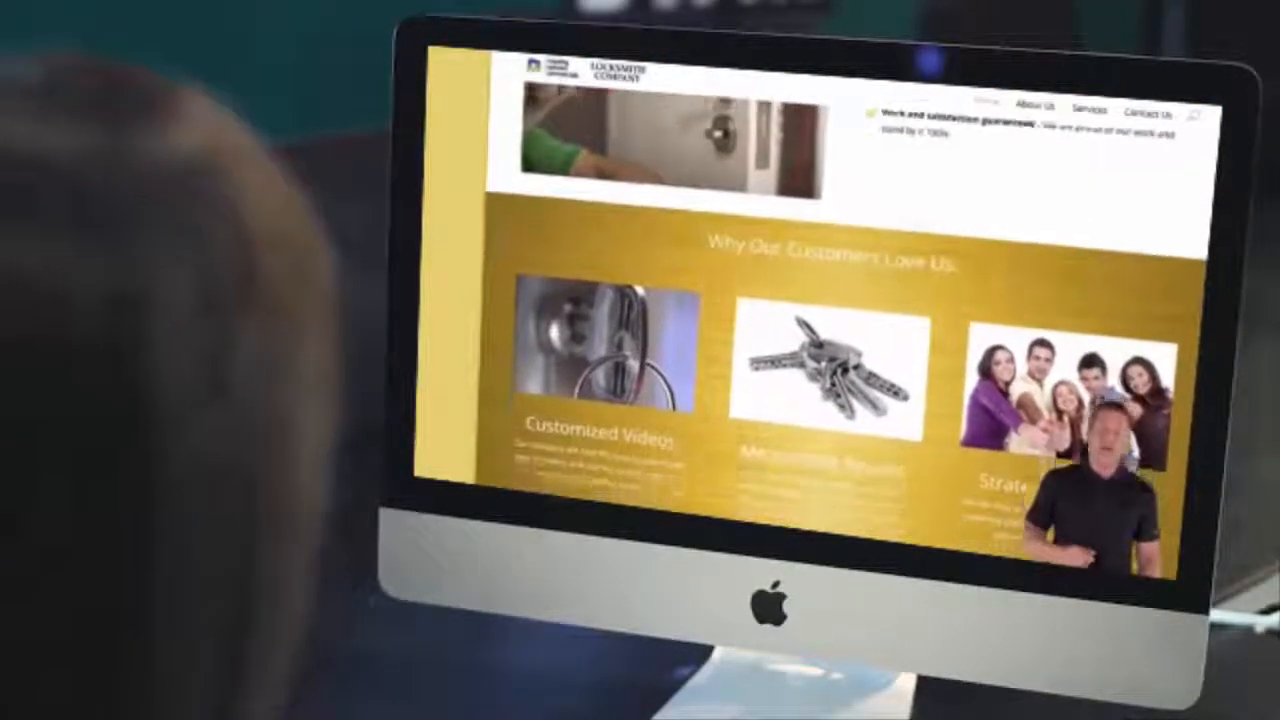
scroll("down", 3)
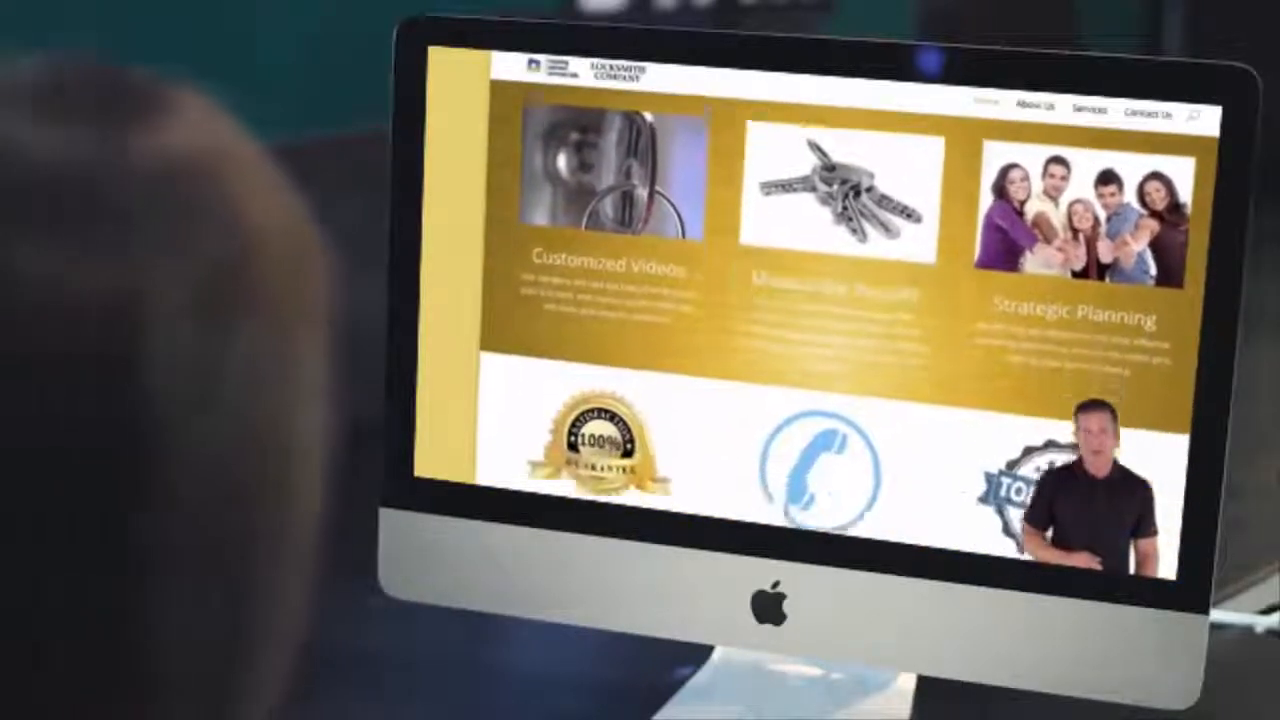